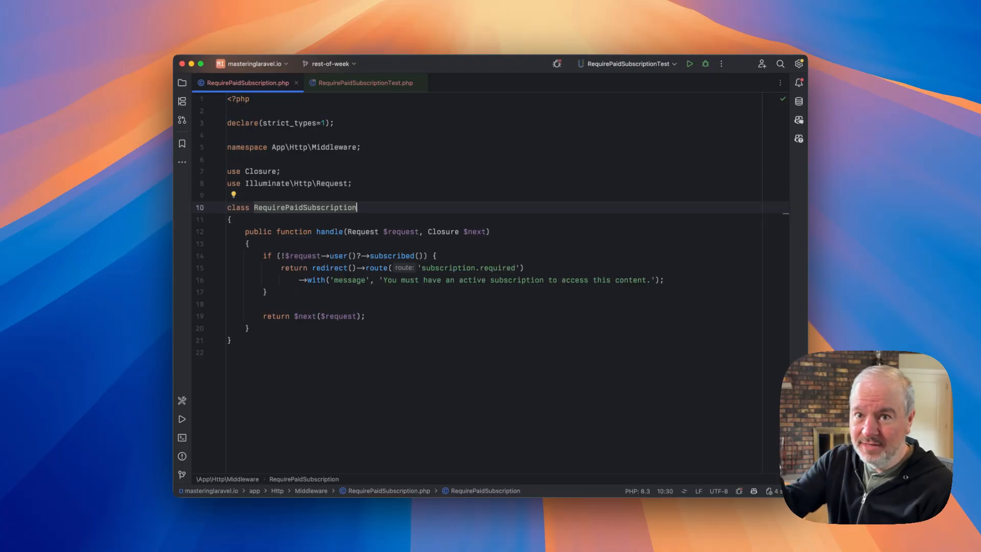
pyautogui.moveTo(418, 216)
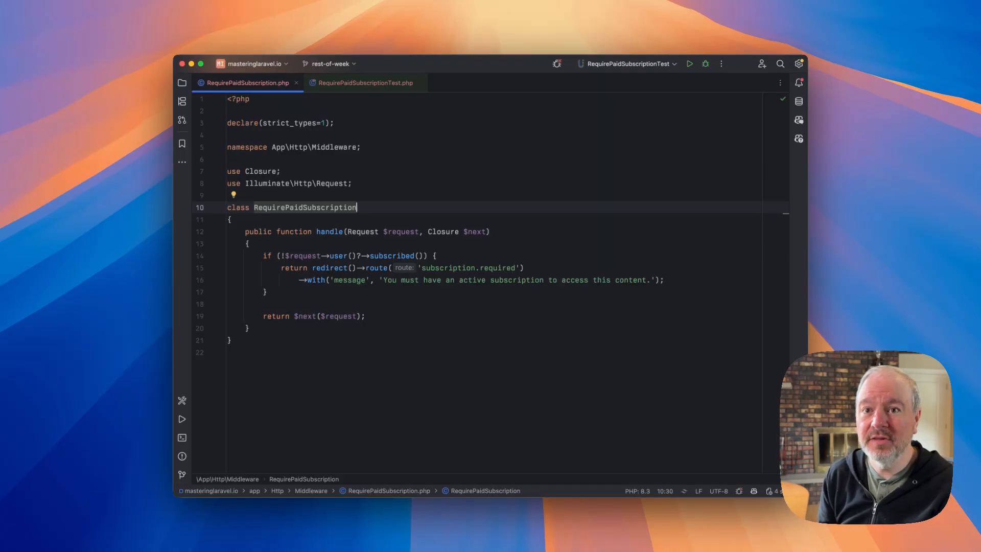
pyautogui.moveTo(407, 307)
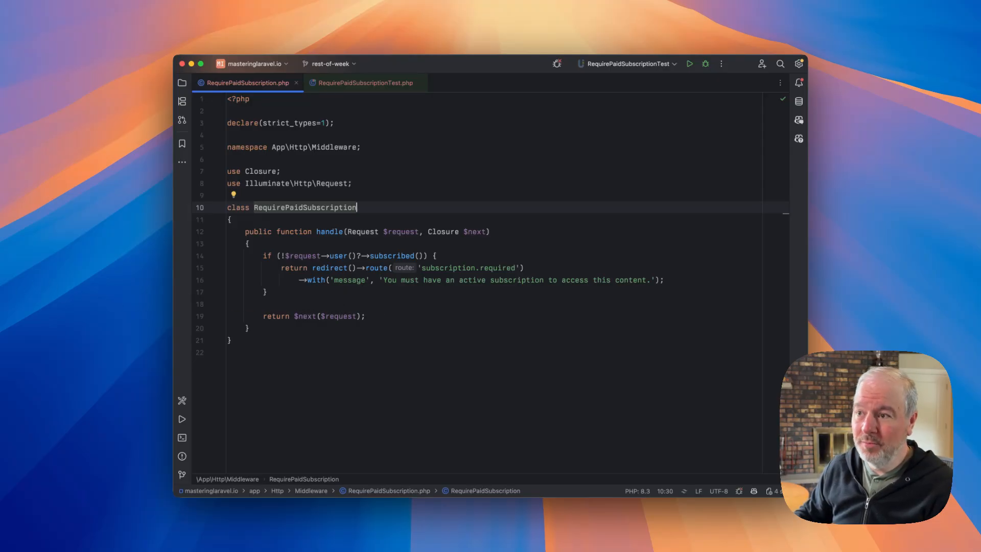
# Switch to RequirePaidSubscriptionTest.php showing its setUp route and subscribed-user test.
pyautogui.click(364, 82)
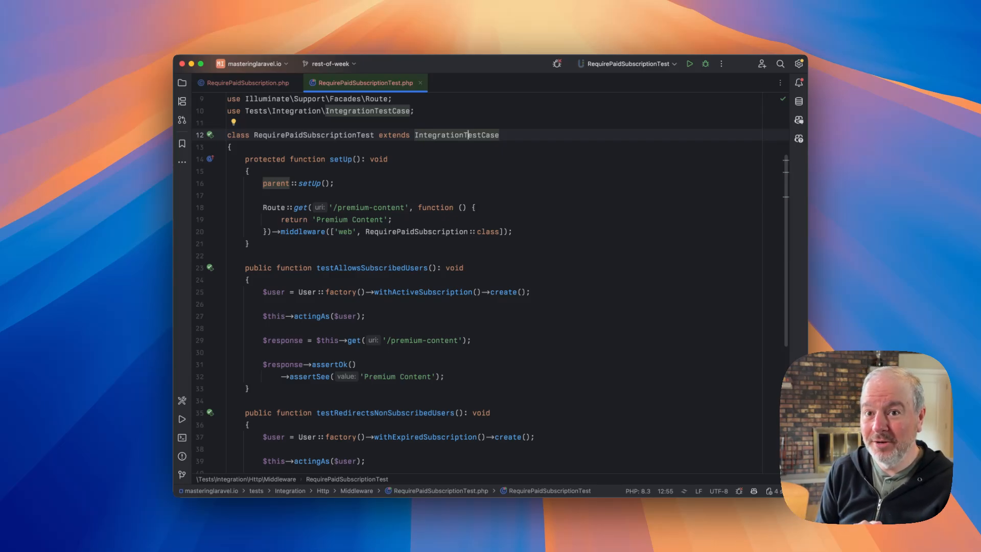
pyautogui.moveTo(515, 168)
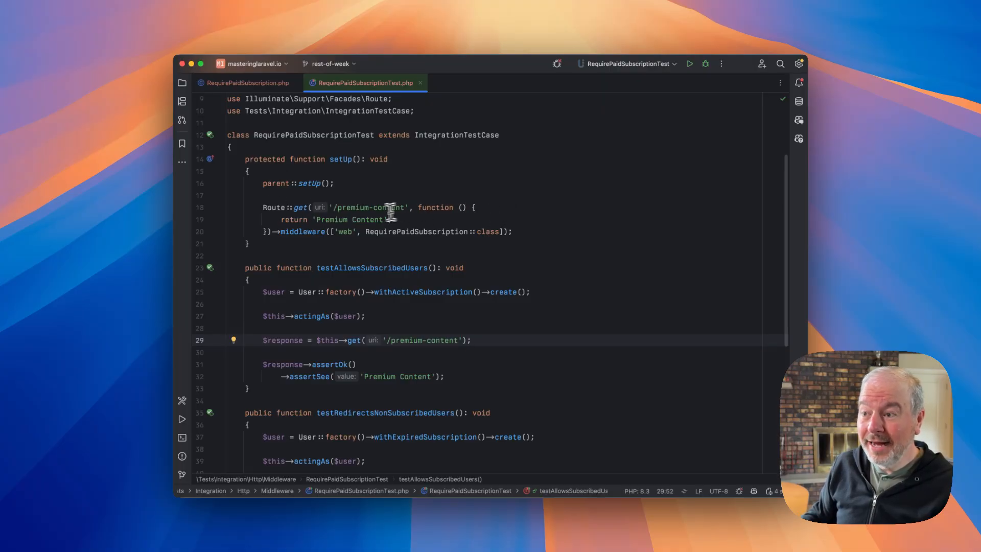
pyautogui.moveTo(435, 194)
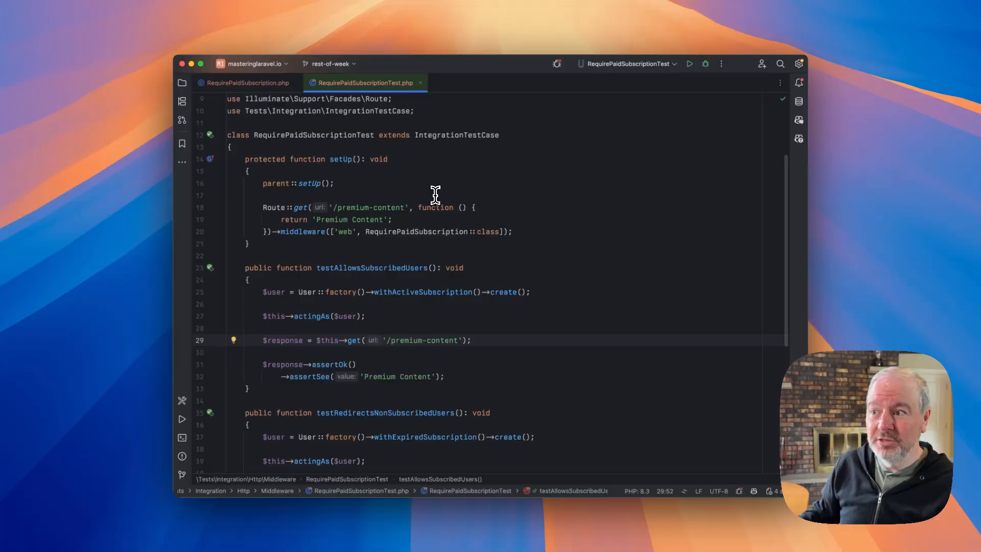
pyautogui.doubleClick(368, 208)
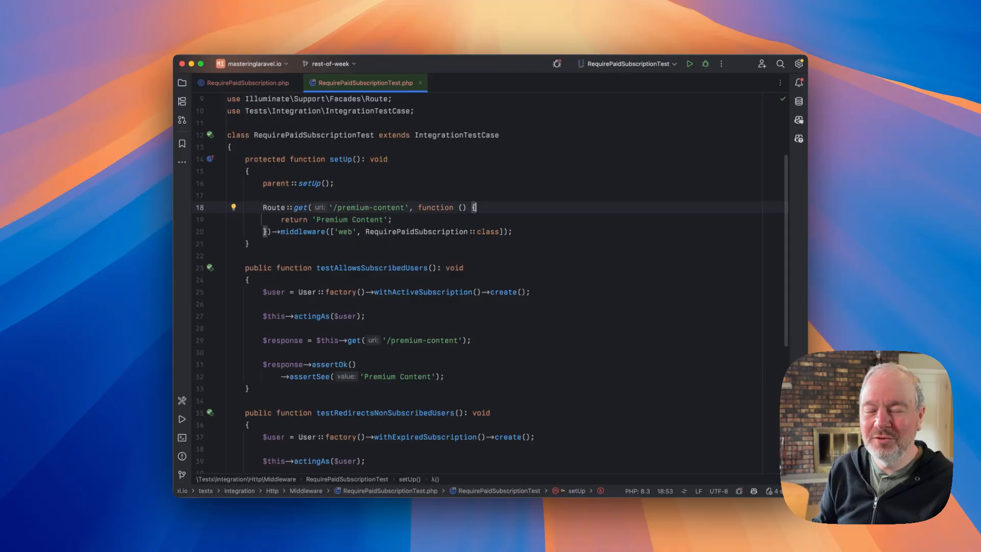
pyautogui.moveTo(534, 211)
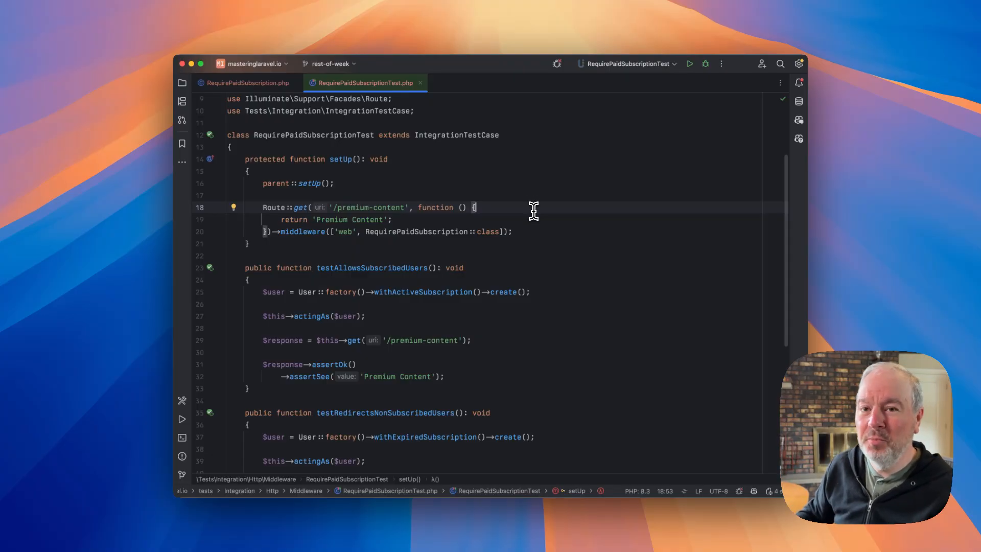
pyautogui.moveTo(466, 213)
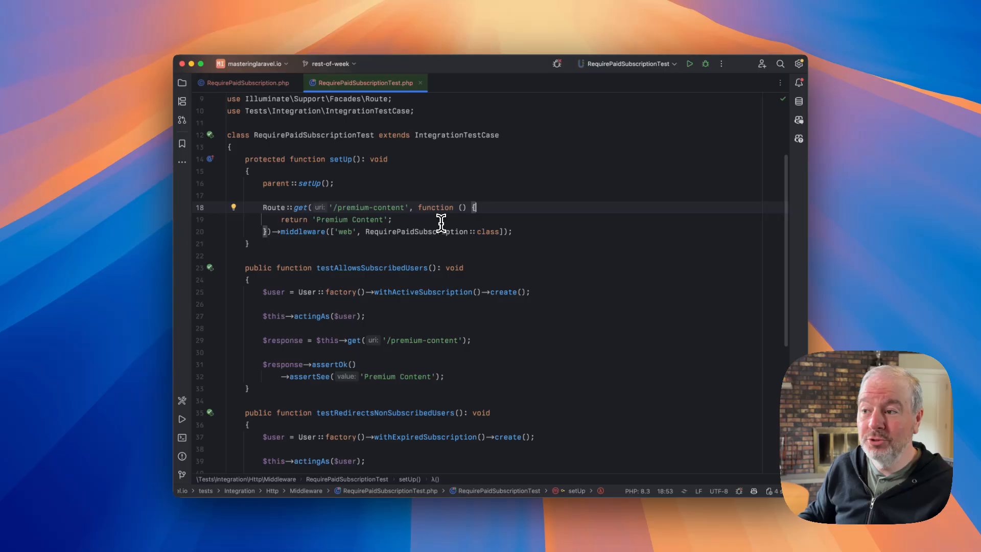
pyautogui.doubleClick(348, 219)
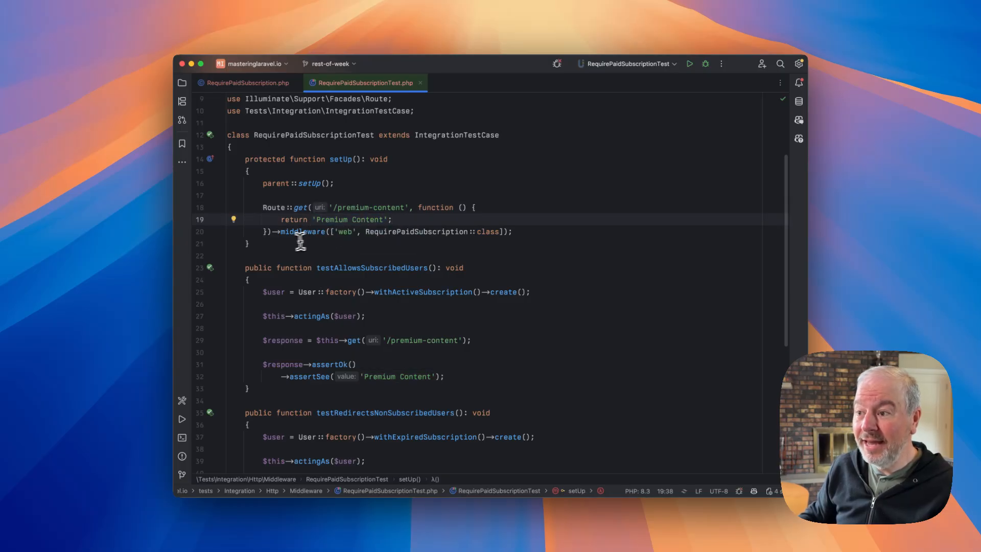
pyautogui.moveTo(311, 232)
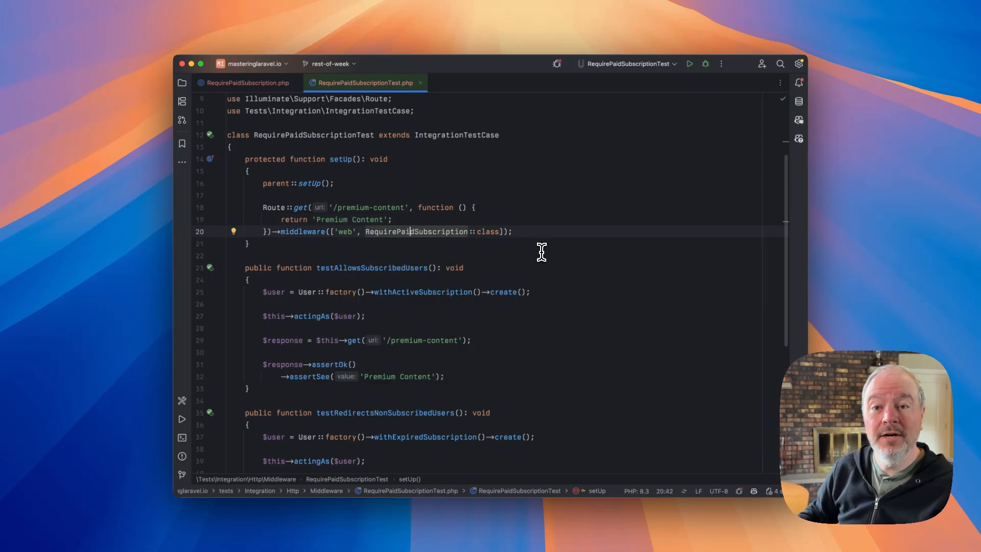
pyautogui.moveTo(534, 255)
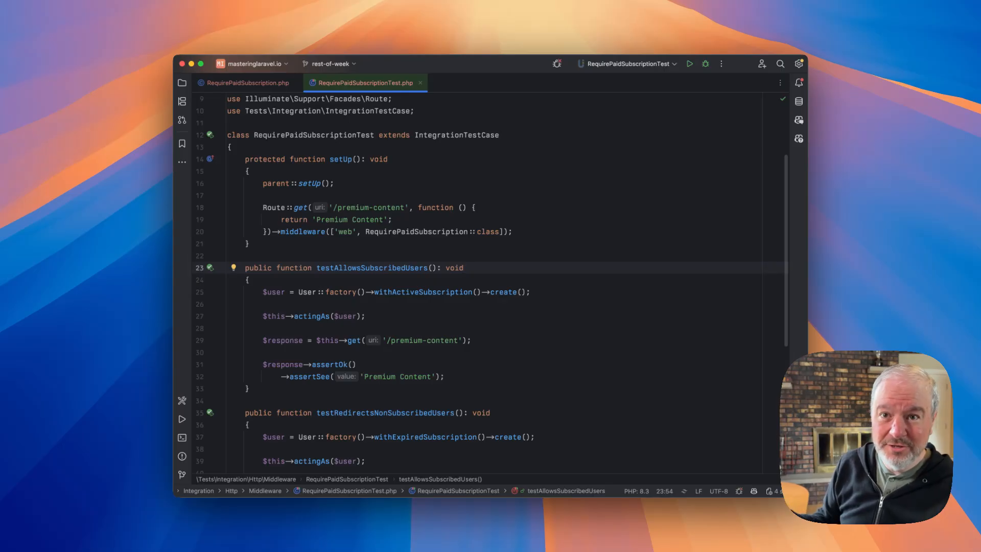
pyautogui.moveTo(500, 244)
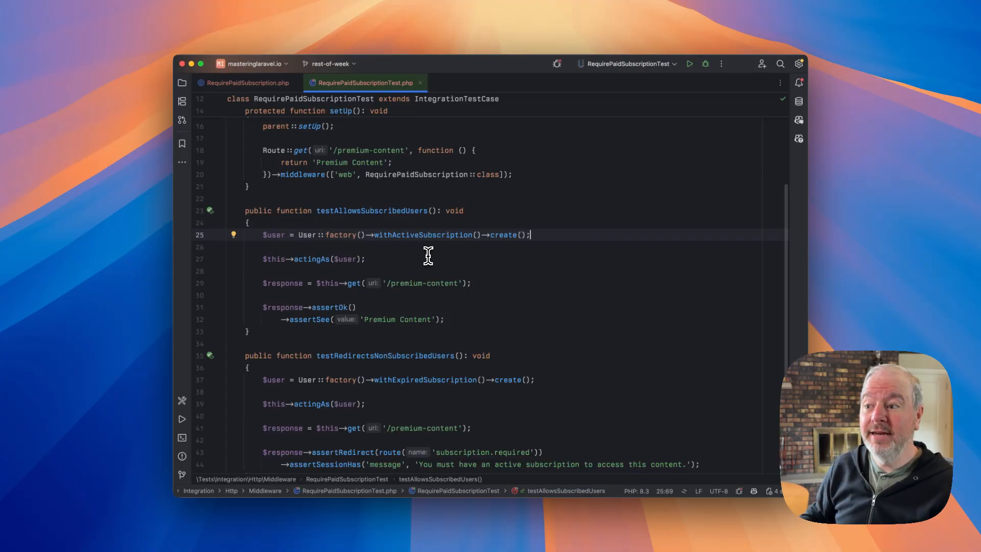
pyautogui.moveTo(307, 263)
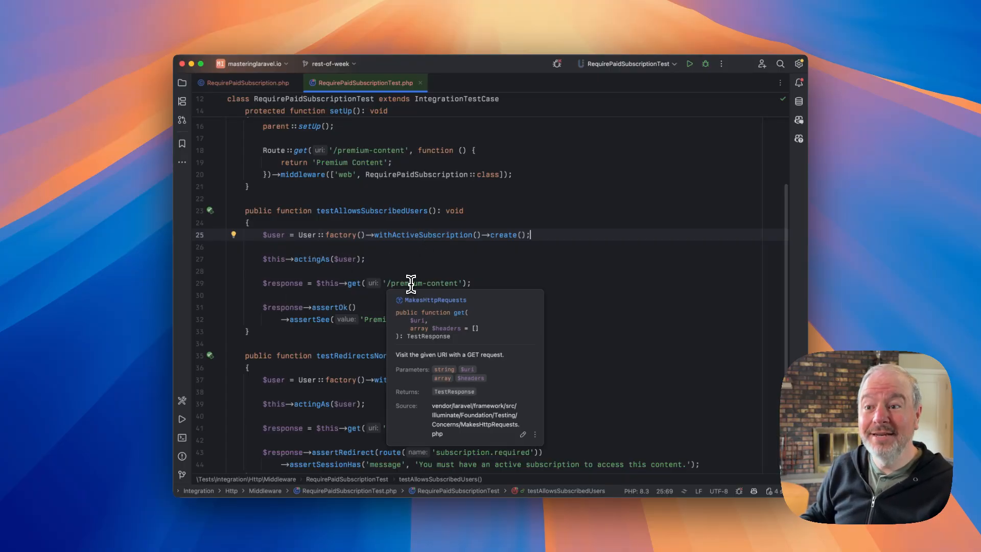
pyautogui.moveTo(350, 307)
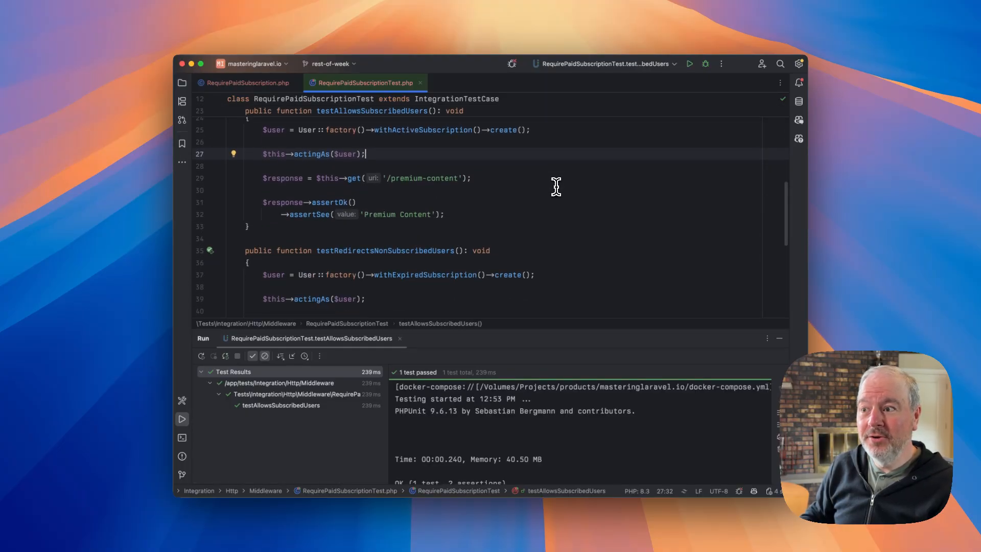
# Scroll down to the expired-user test expecting a redirect to subscription.required.
pyautogui.scroll(-3)
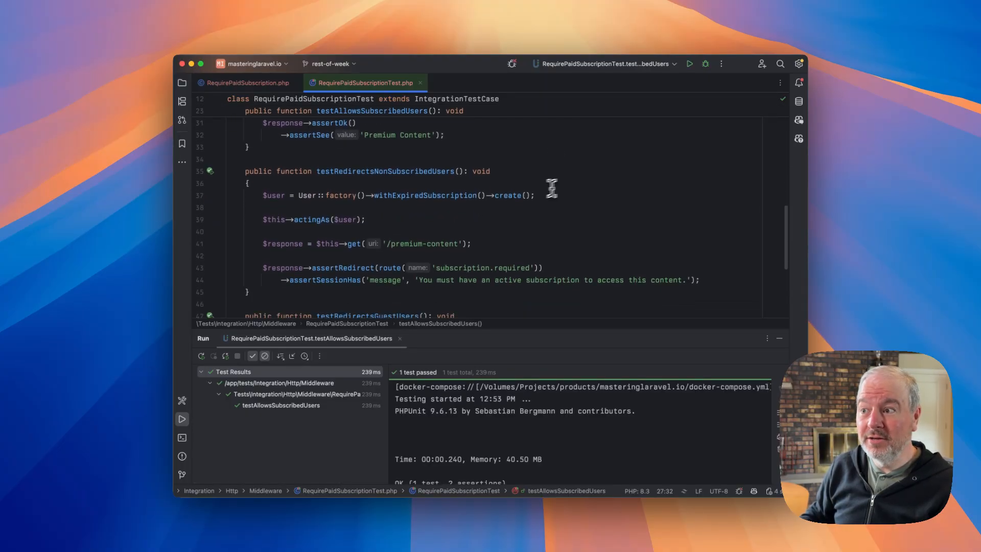
pyautogui.moveTo(484, 230)
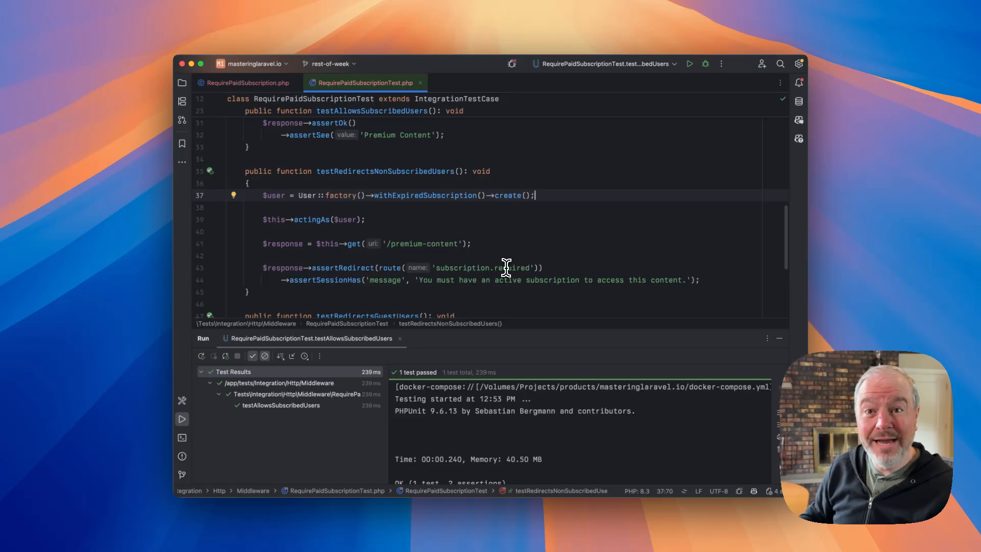
pyautogui.moveTo(333, 280)
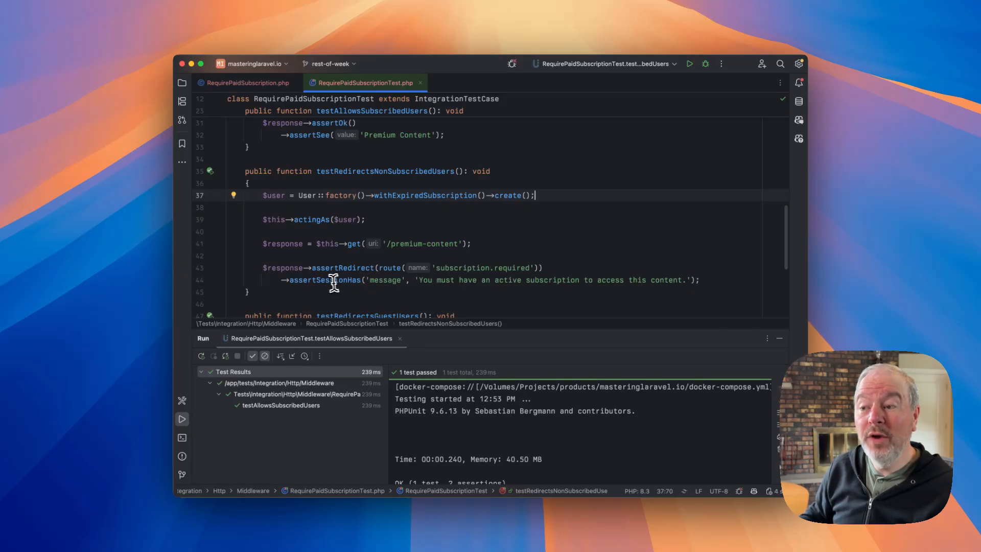
pyautogui.click(245, 82)
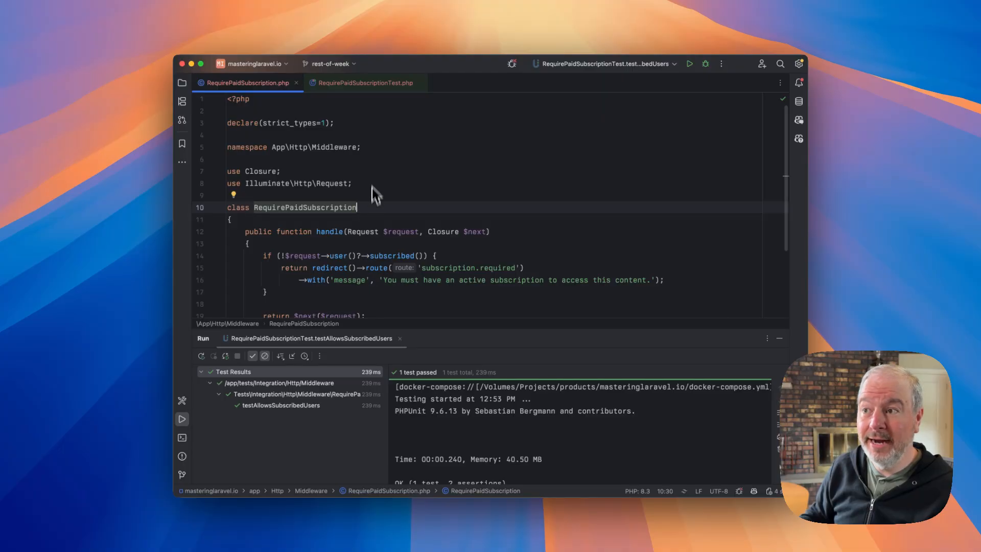
pyautogui.click(362, 83)
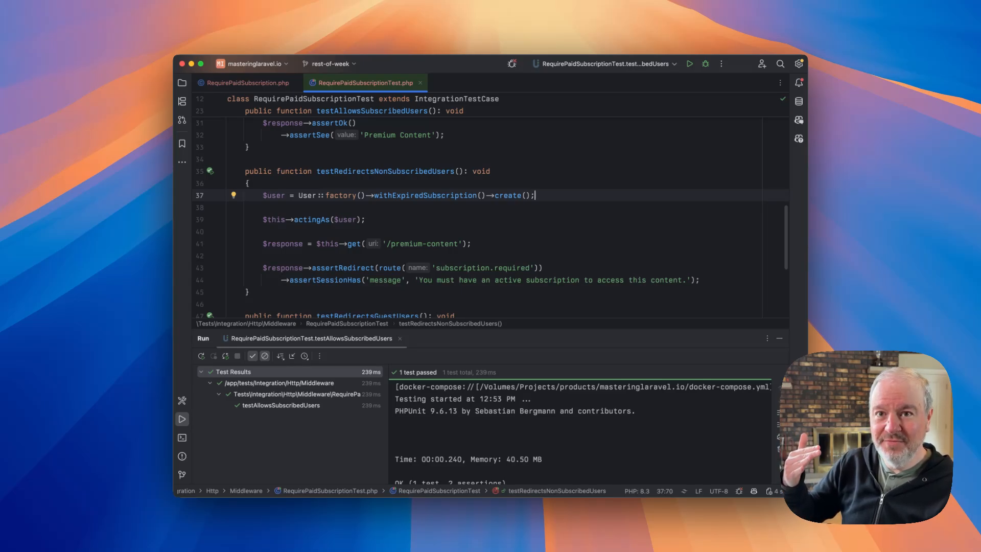
pyautogui.moveTo(605, 277)
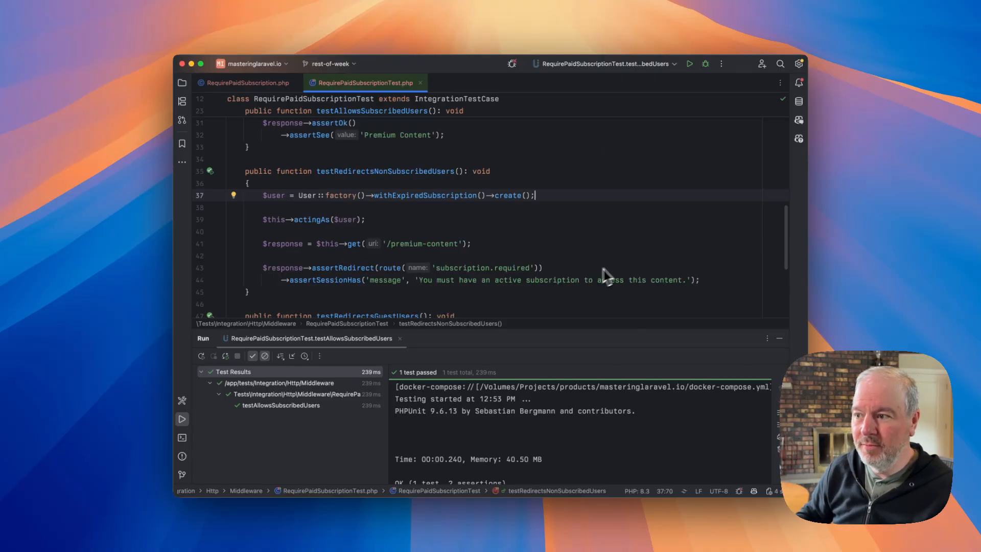
pyautogui.moveTo(551, 210)
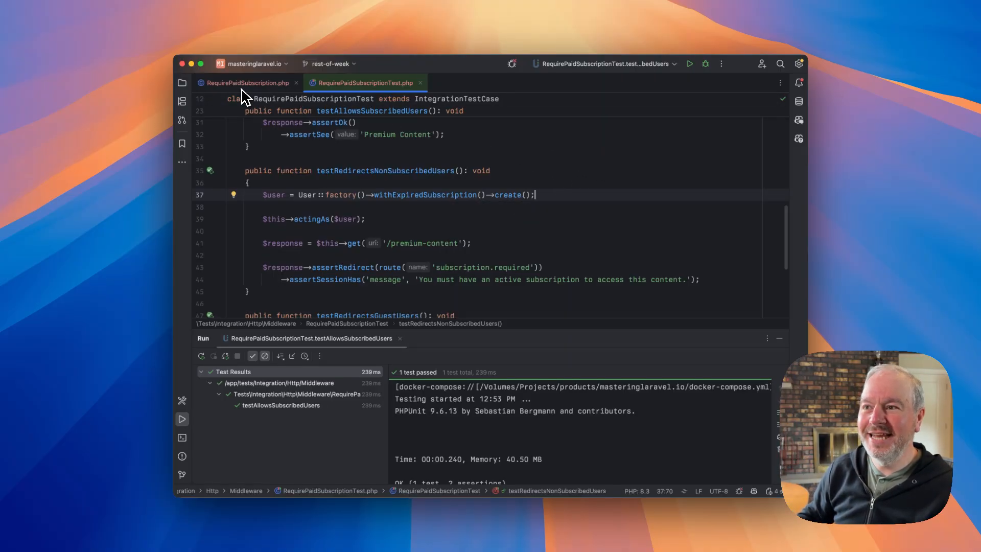
# Return to RequirePaidSubscription.php at the subscription check inside handle().
pyautogui.click(247, 83)
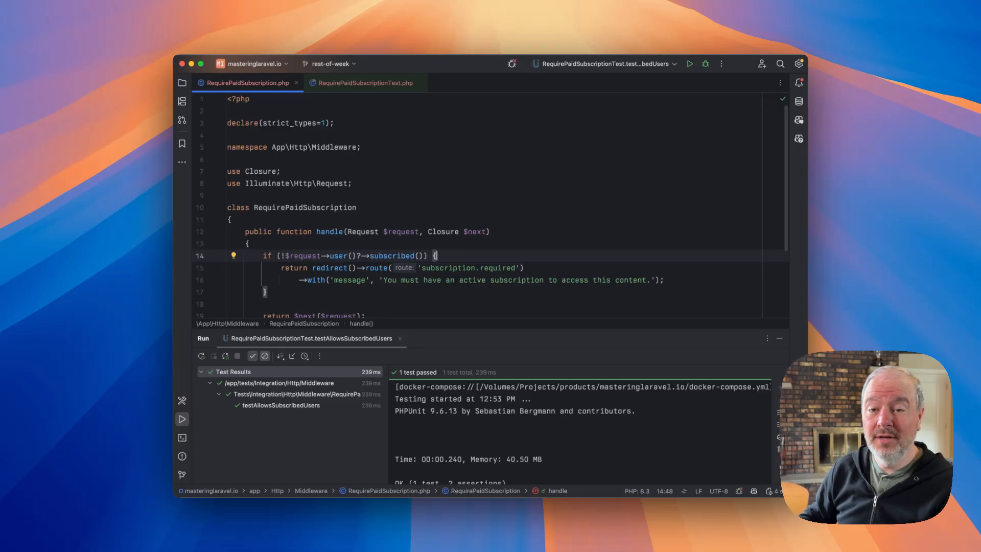
pyautogui.moveTo(366, 83)
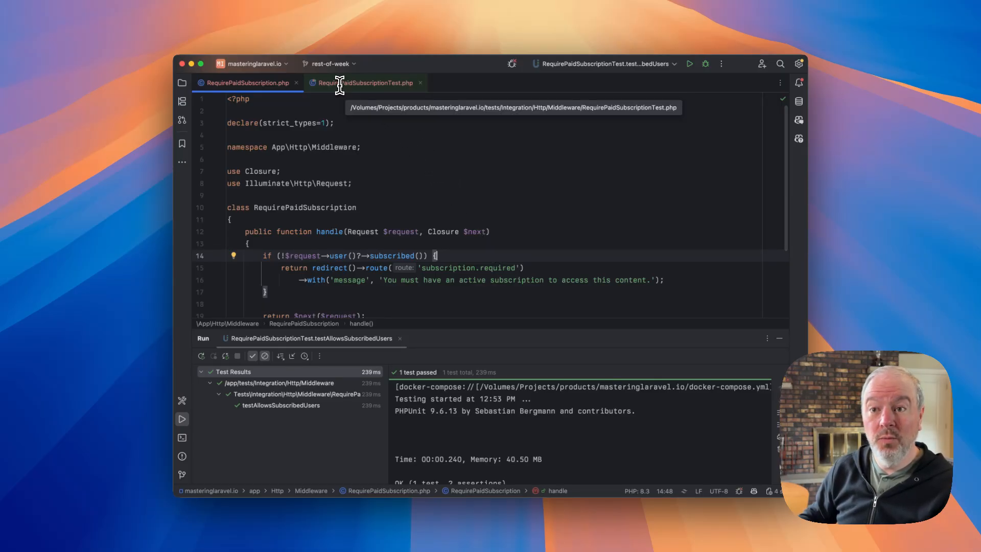
# Switch back to RequirePaidSubscriptionTest.php for the testRedirectsGuestUsers guest test.
pyautogui.click(366, 82)
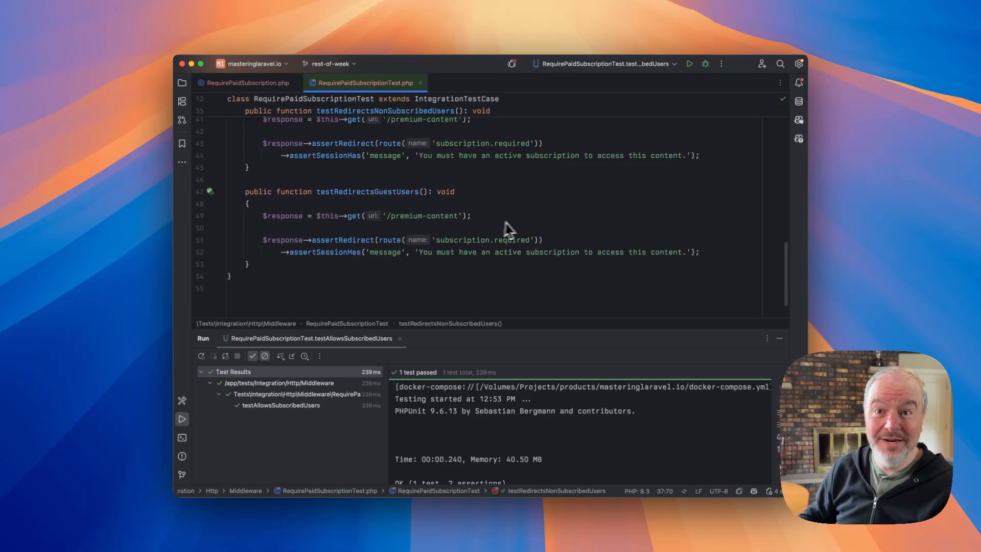
pyautogui.moveTo(501, 239)
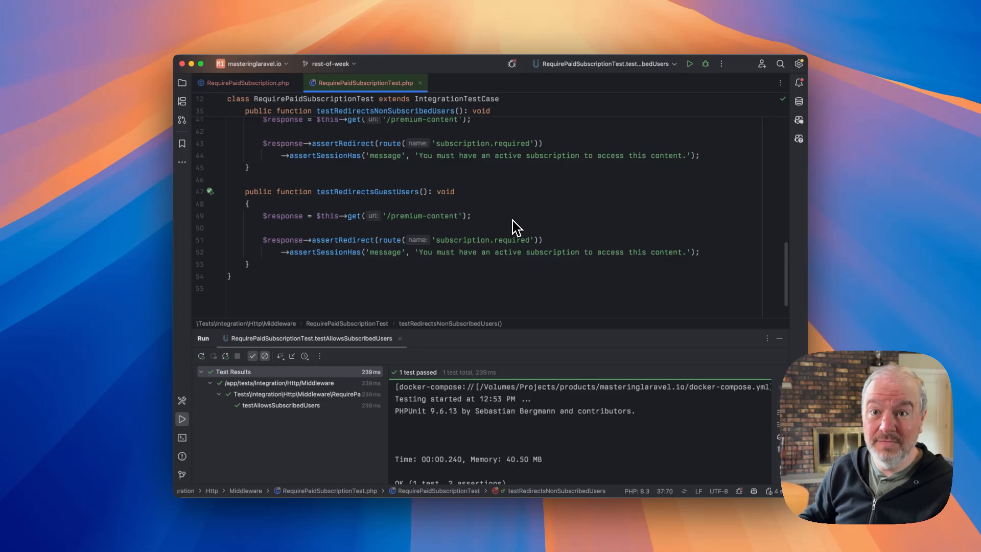
pyautogui.moveTo(456, 262)
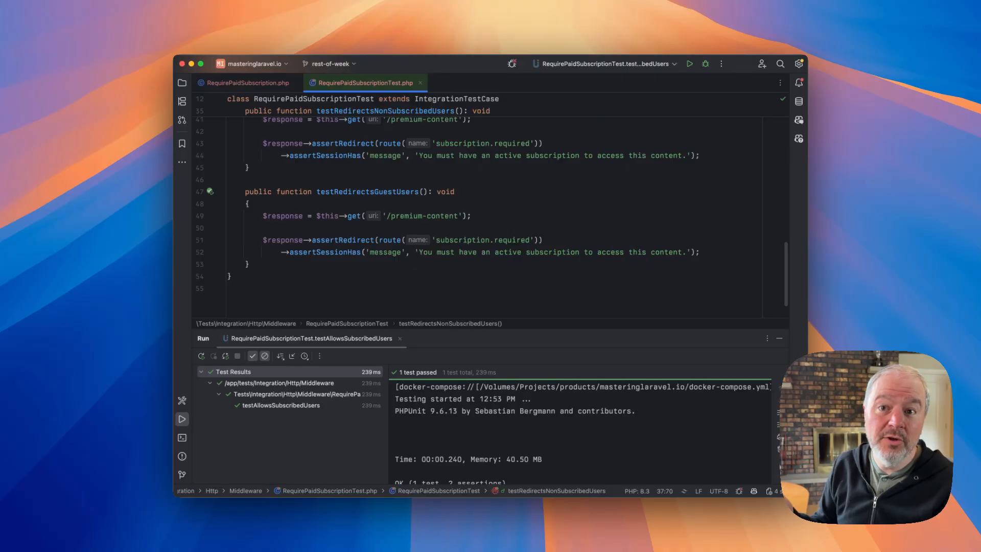
pyautogui.moveTo(498, 278)
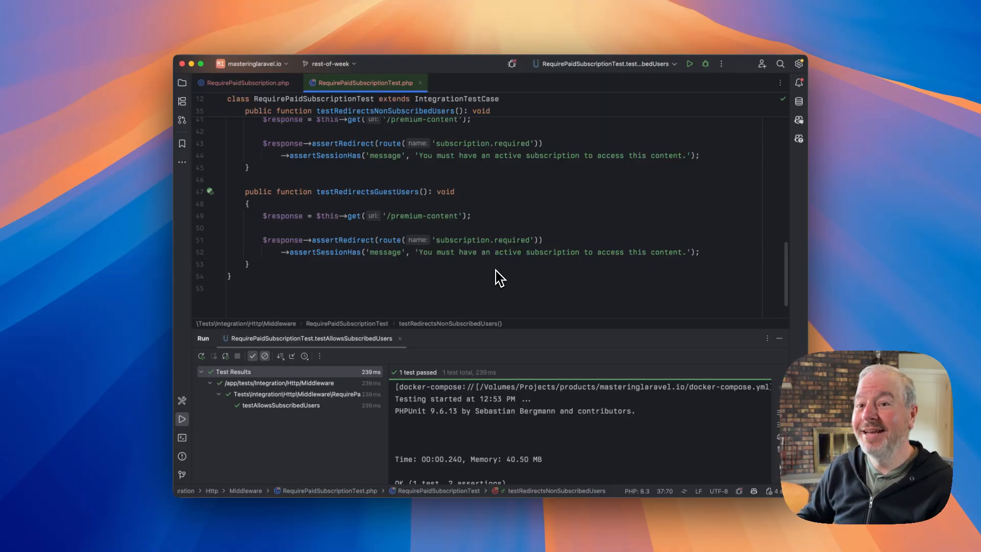